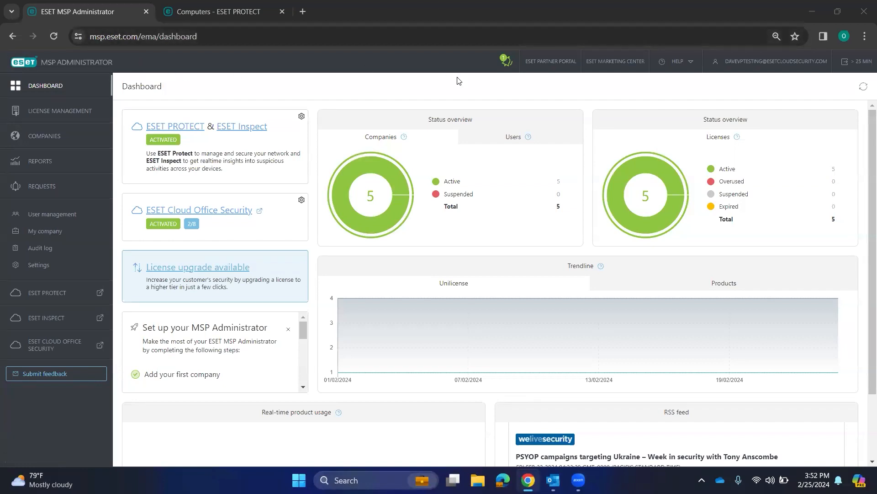
mouse_move(745, 67)
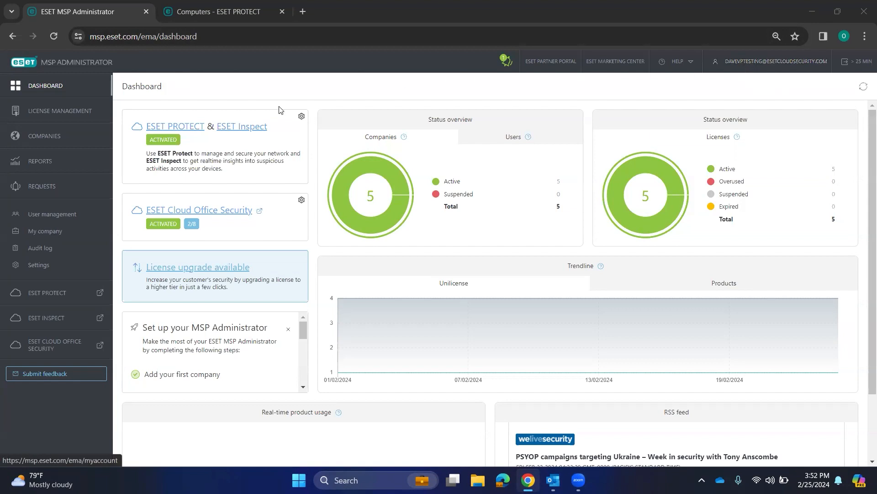
mouse_move(185, 127)
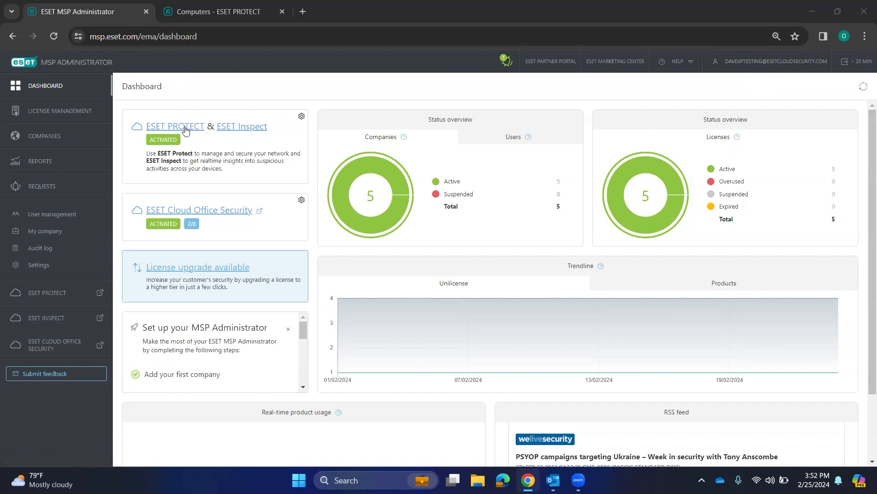
mouse_move(241, 129)
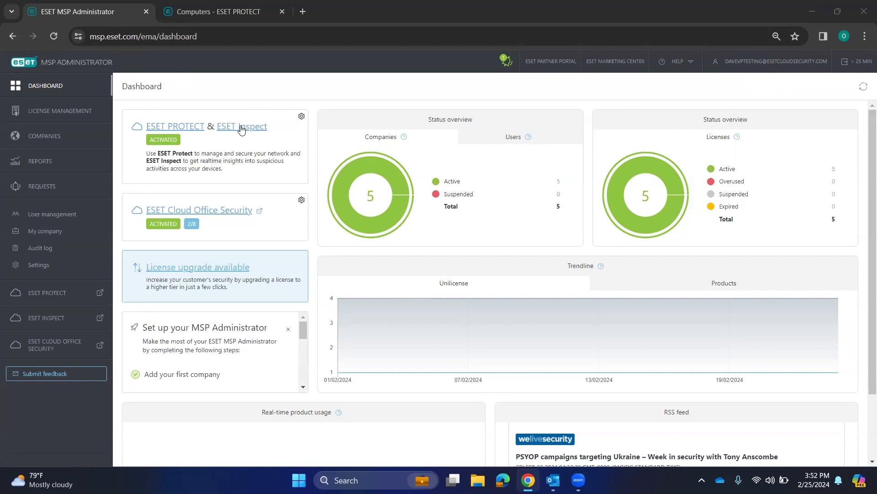
mouse_move(241, 130)
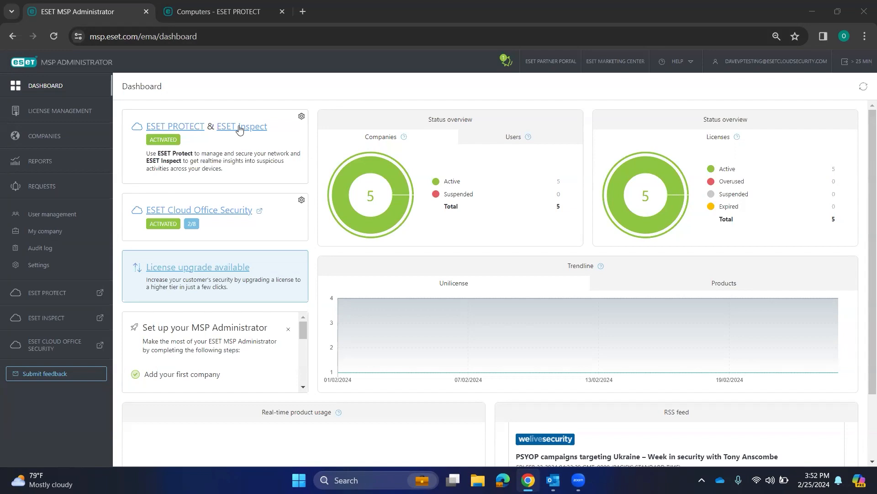
mouse_move(241, 130)
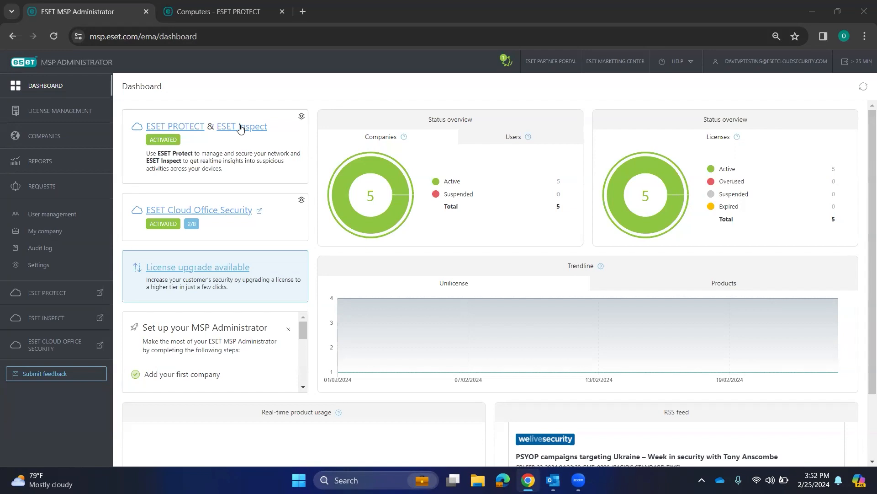
mouse_move(239, 127)
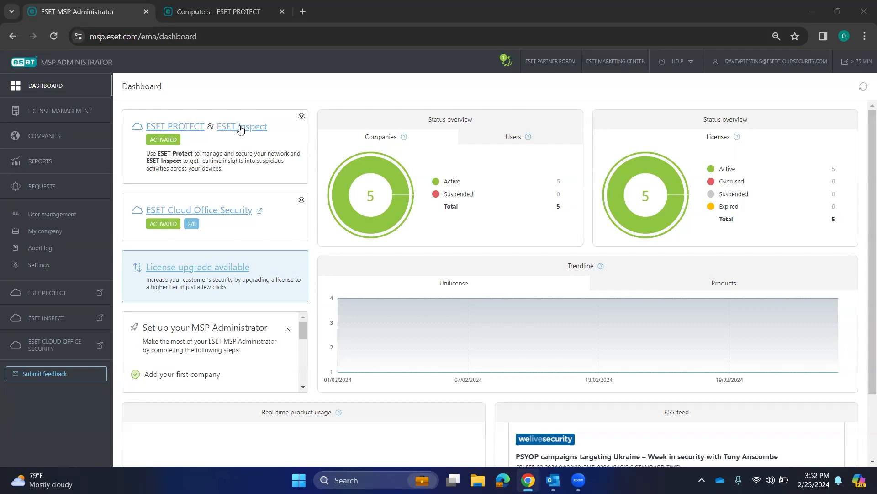
mouse_move(254, 136)
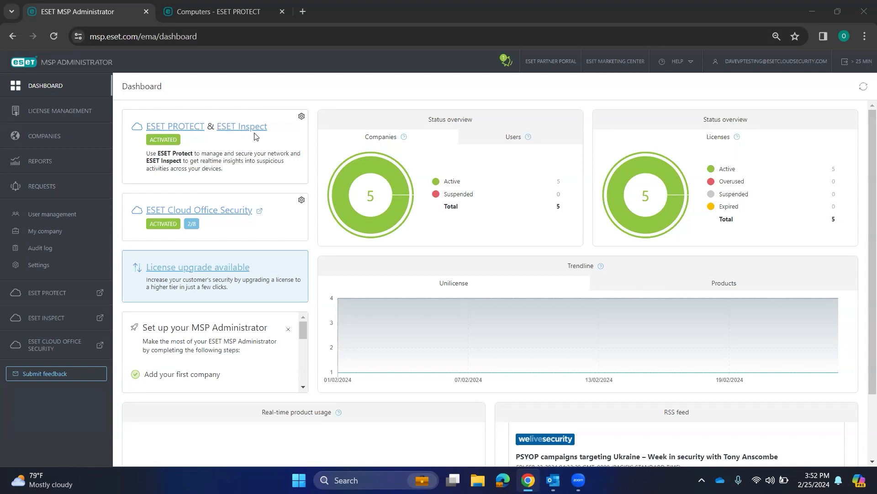
mouse_move(225, 129)
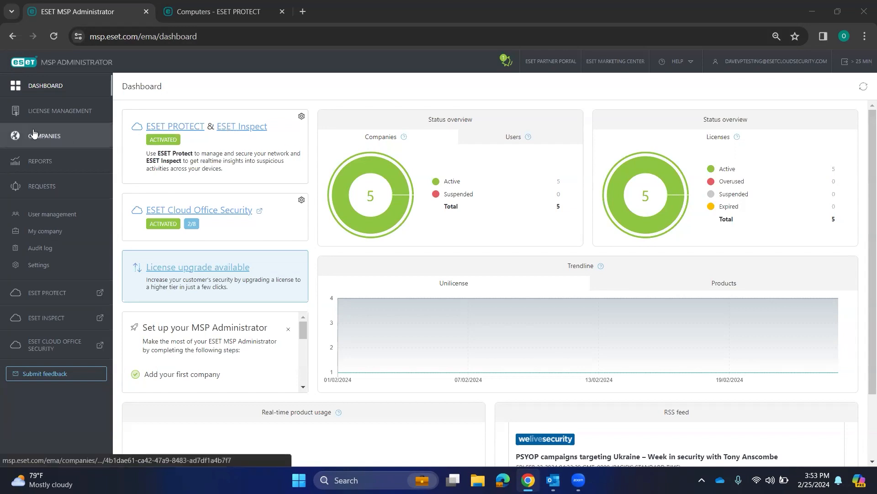
From Companies, start a new customer and enter 'ABC Managed' as the company name.
left_click(44, 135)
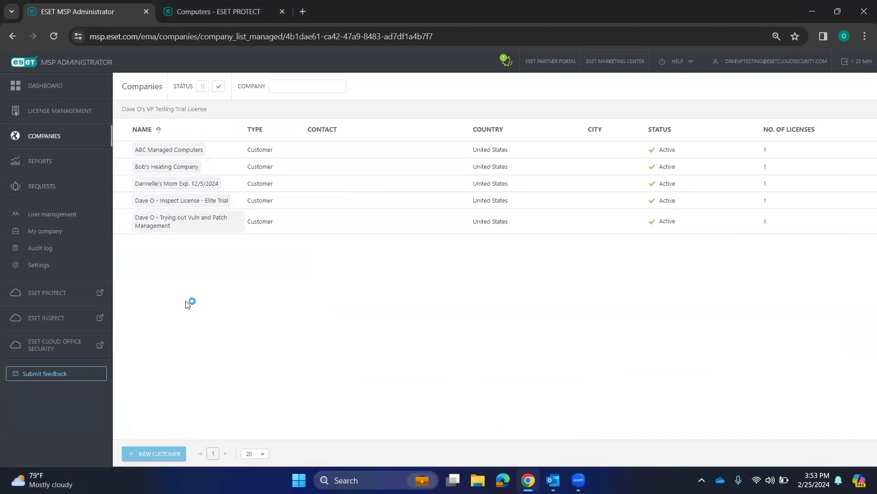
left_click(158, 453)
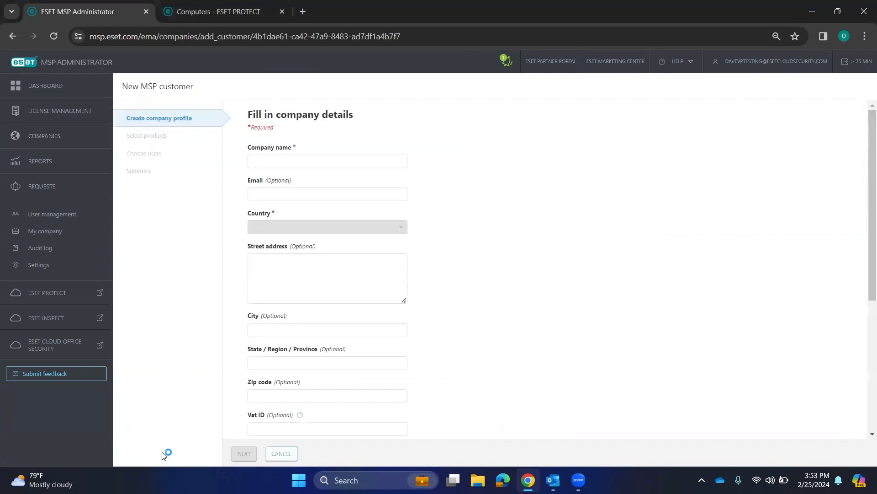
type("A")
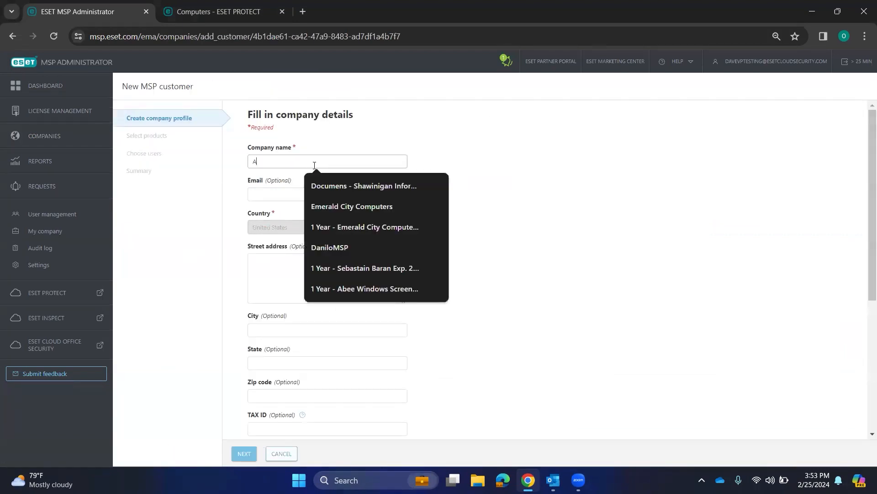
type("BC Managed")
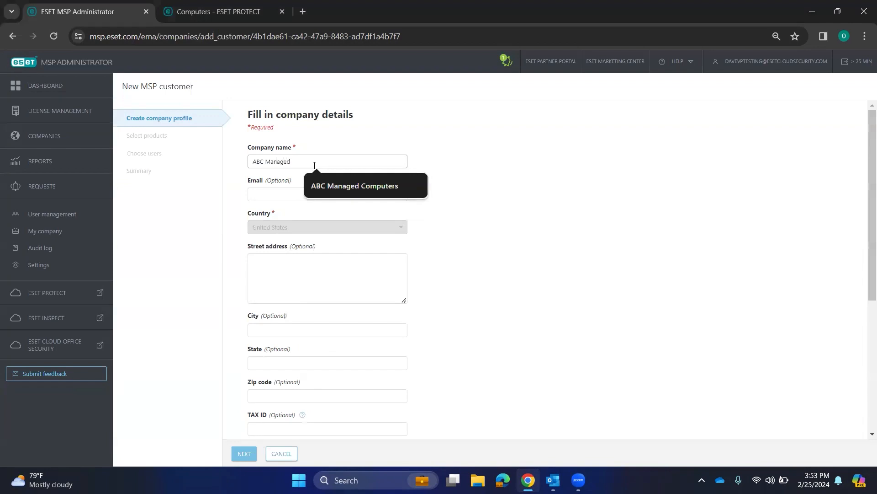
scroll("down", 3)
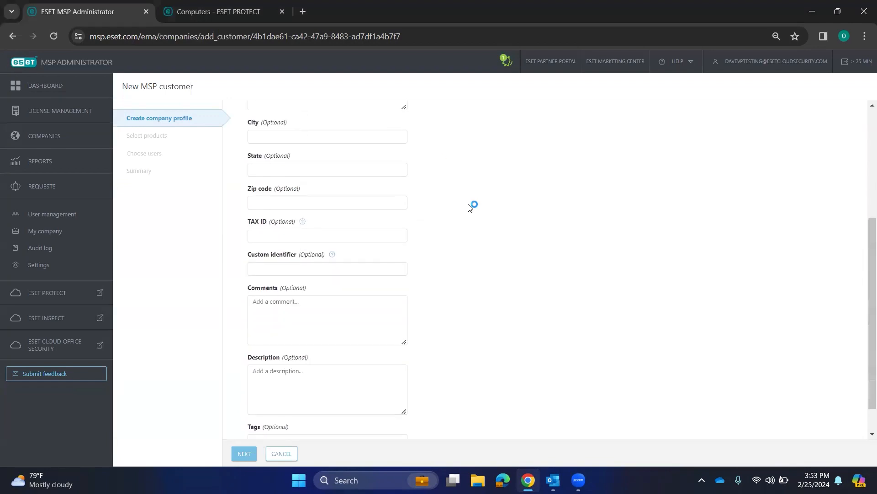
scroll("down", 3)
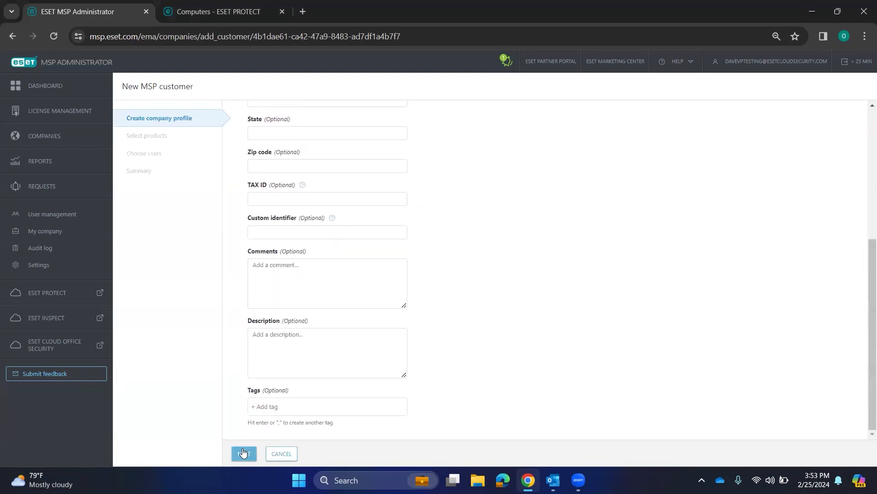
Advance to Select products, review the ESET PROTECT bundles, then cancel back to Companies.
left_click(242, 453)
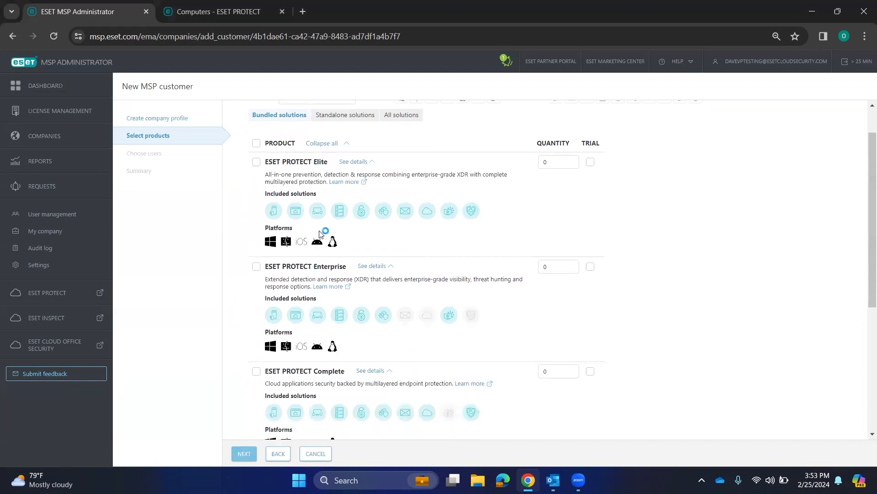
mouse_move(317, 242)
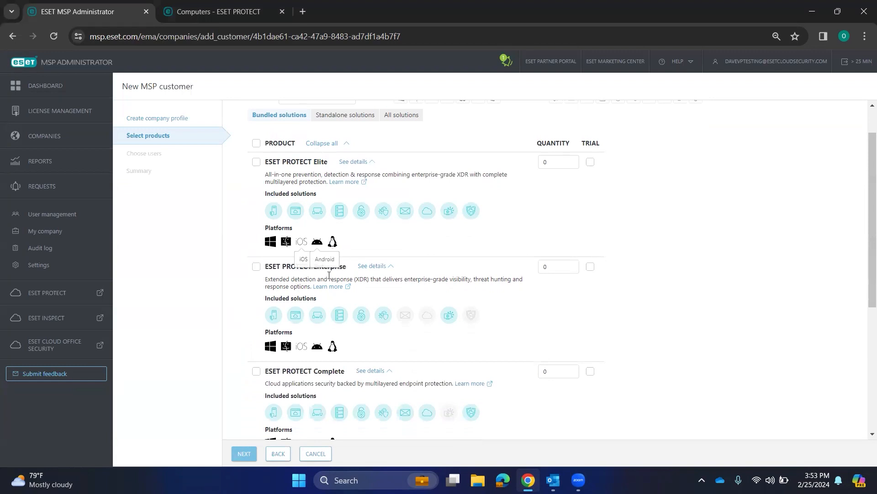
scroll("down", 3)
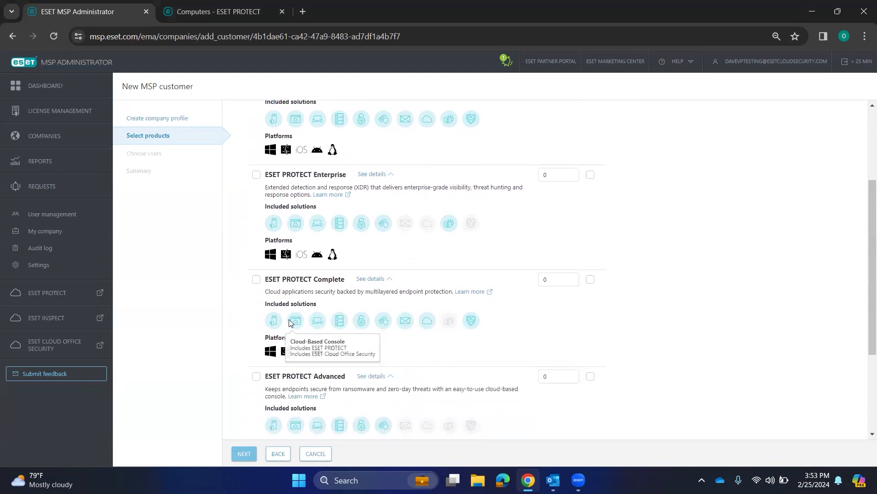
scroll("down", 3)
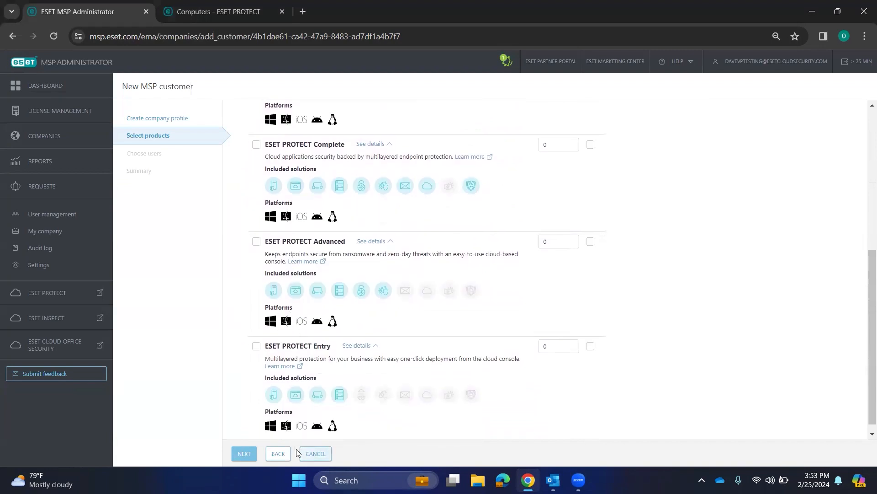
left_click(315, 455)
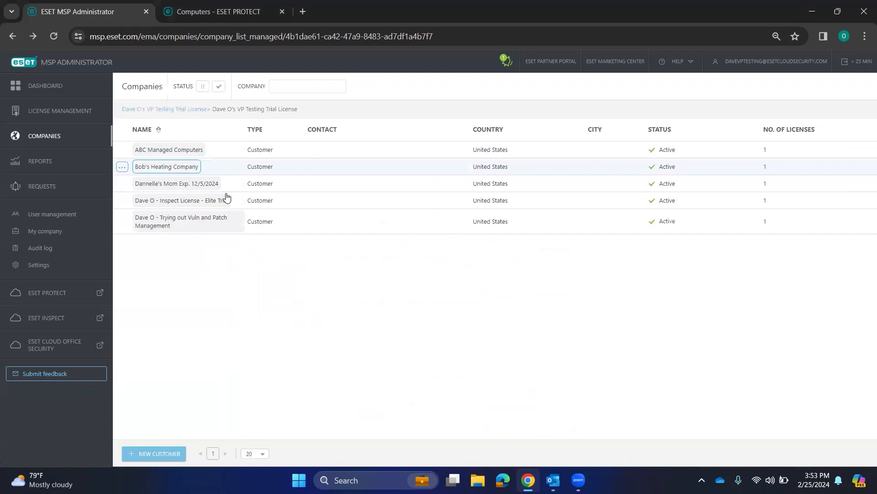
mouse_move(59, 110)
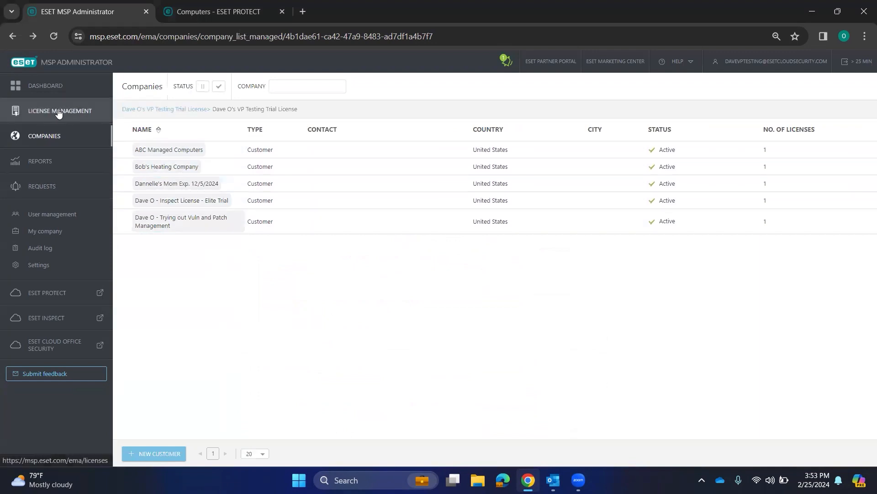
left_click(59, 111)
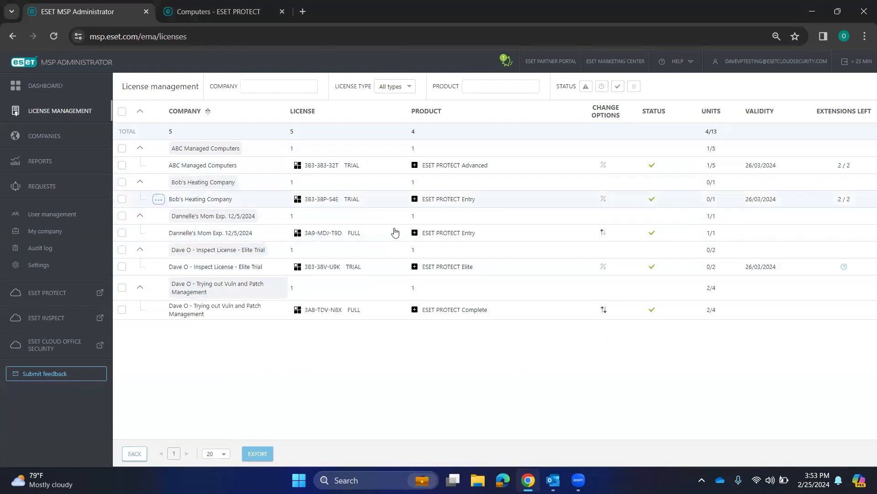
left_click(159, 267)
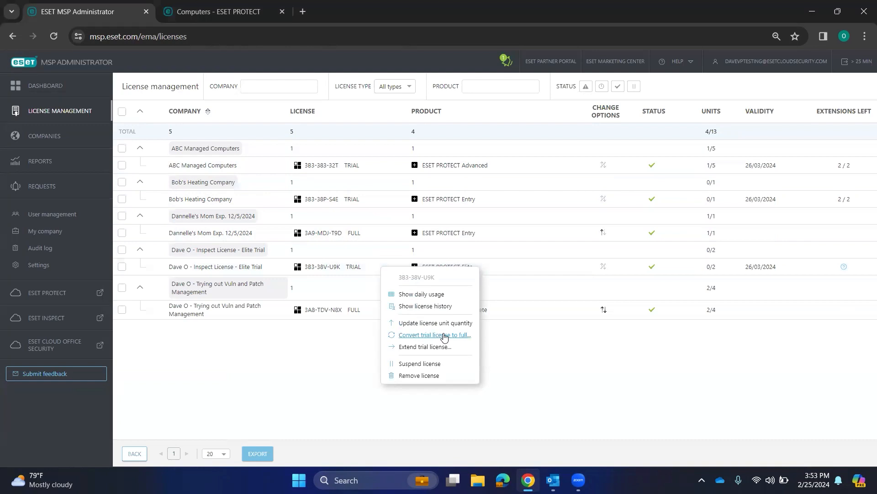
mouse_move(435, 323)
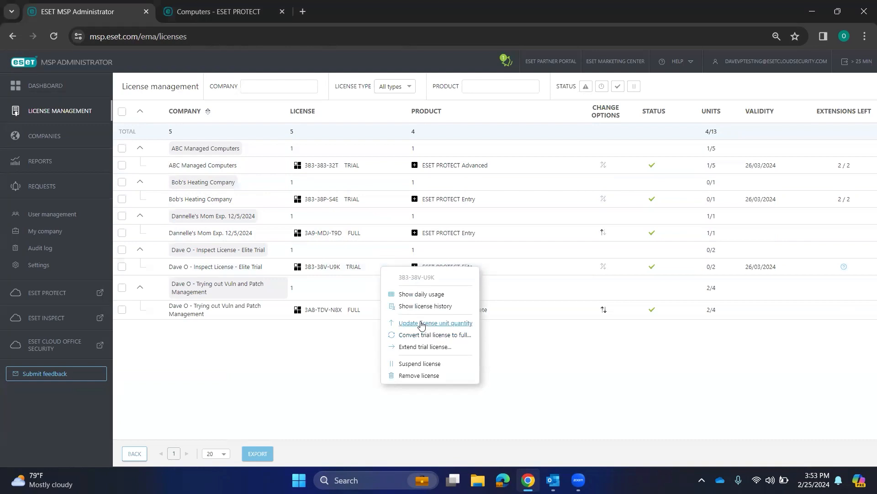
left_click(436, 322)
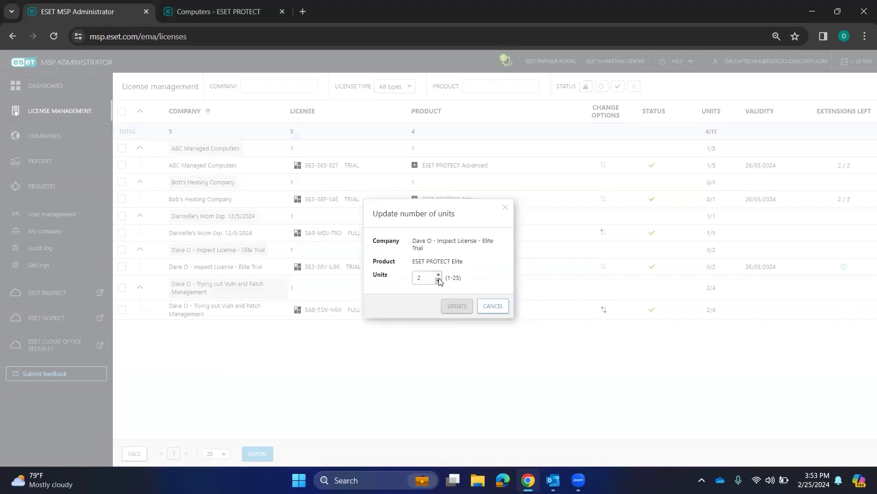
left_click(438, 275)
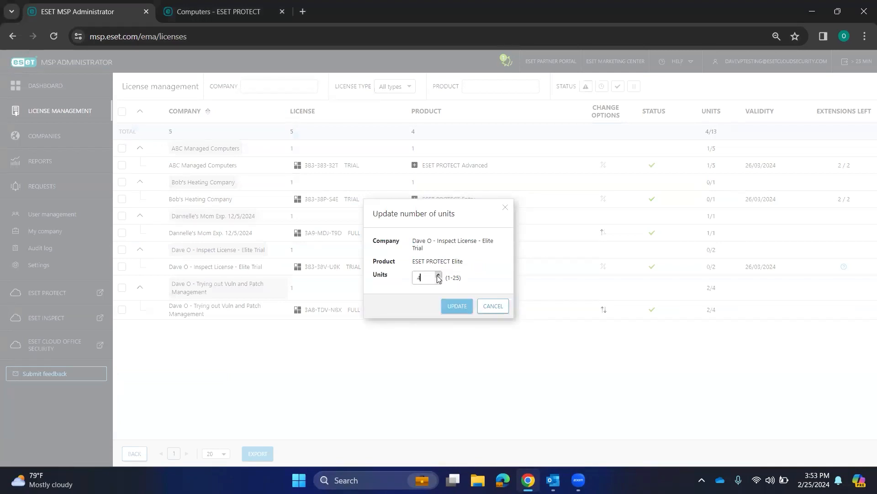
left_click(491, 306)
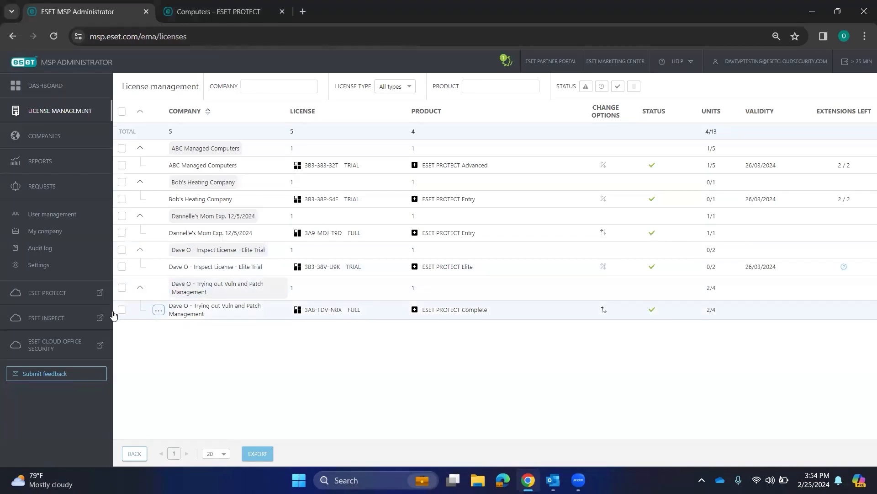
left_click(158, 309)
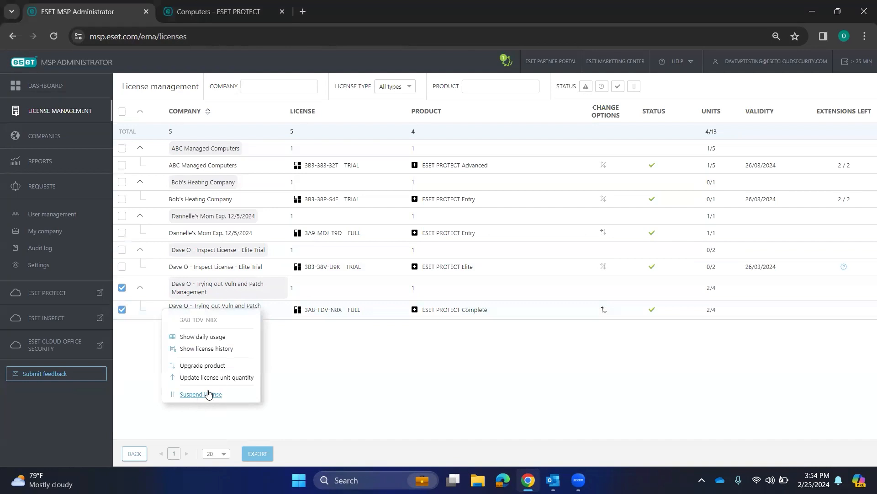
mouse_move(373, 355)
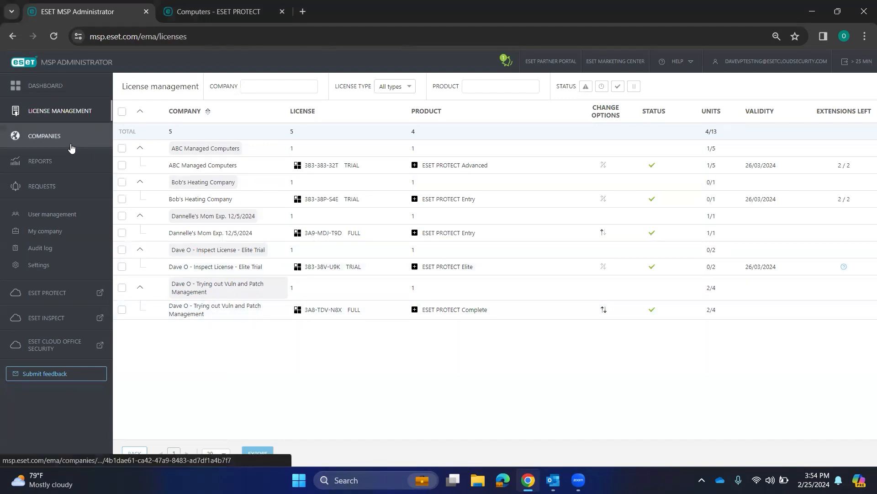
Switch to the ESET PROTECT console and review its Dashboard Status and Security Overview.
left_click(45, 85)
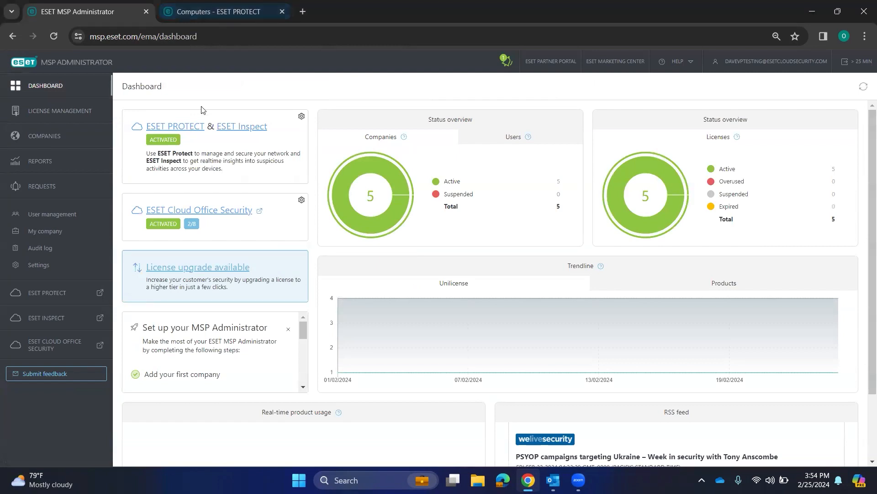
left_click(222, 11)
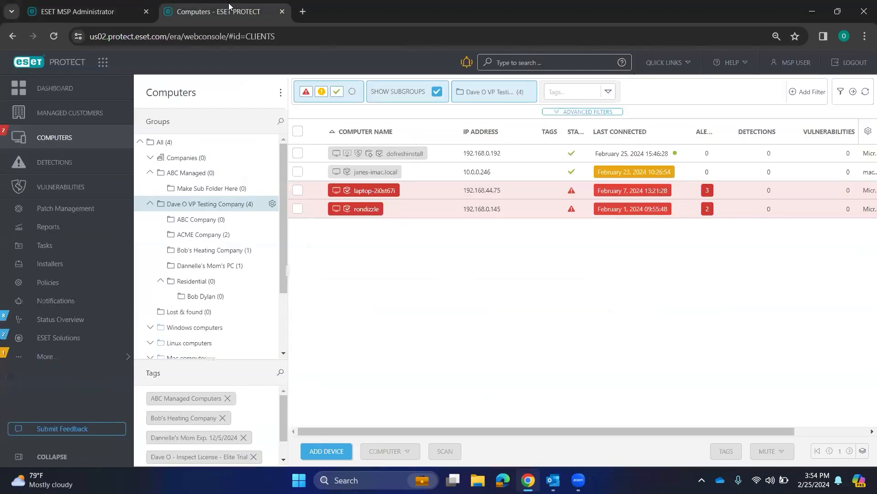
left_click(54, 88)
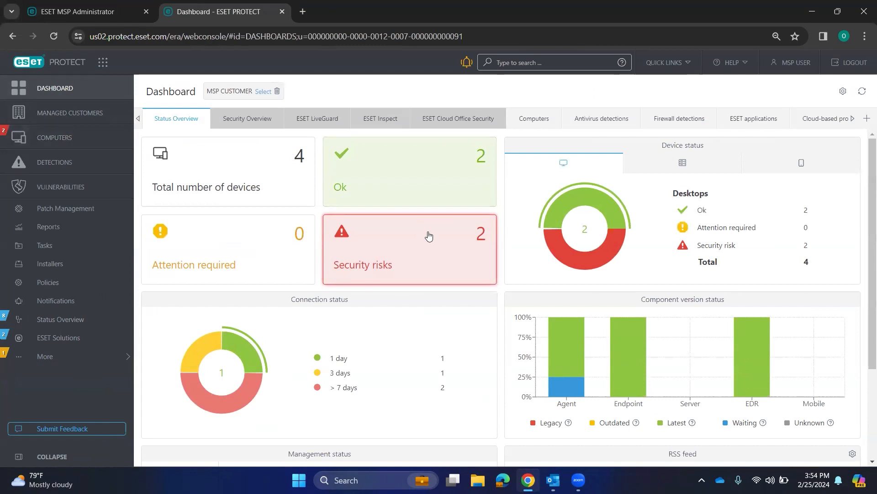
scroll("down", 3)
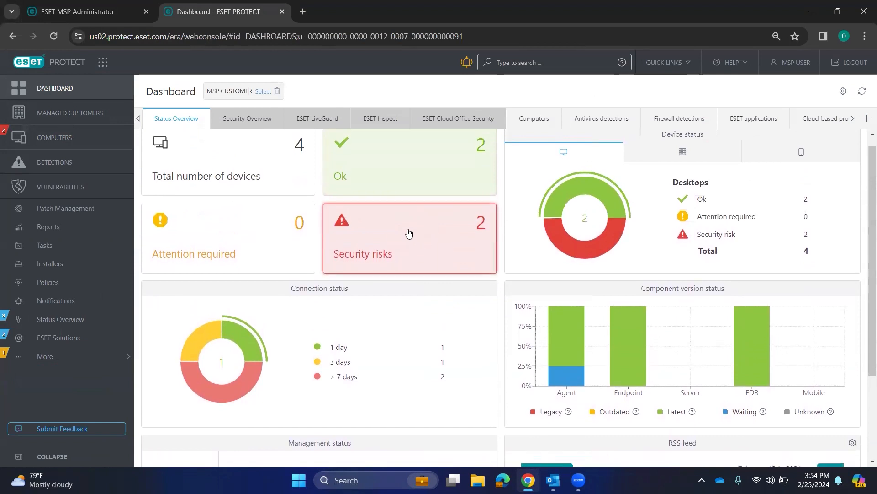
mouse_move(376, 247)
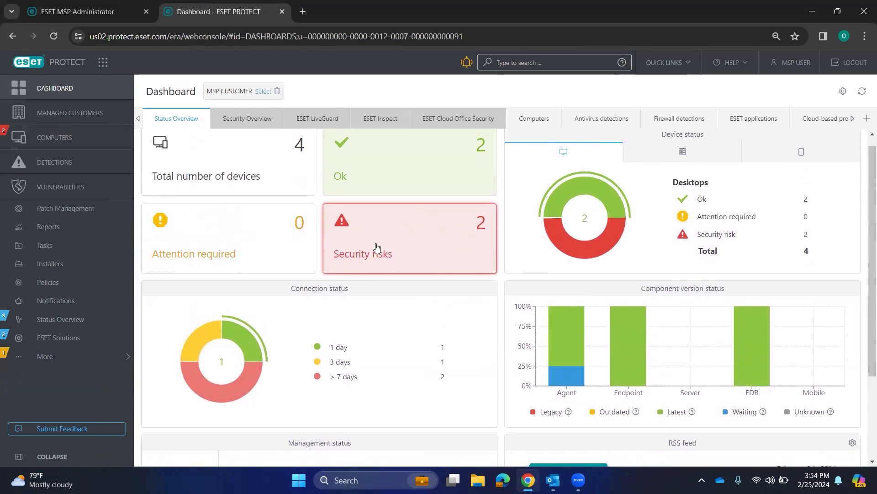
mouse_move(445, 281)
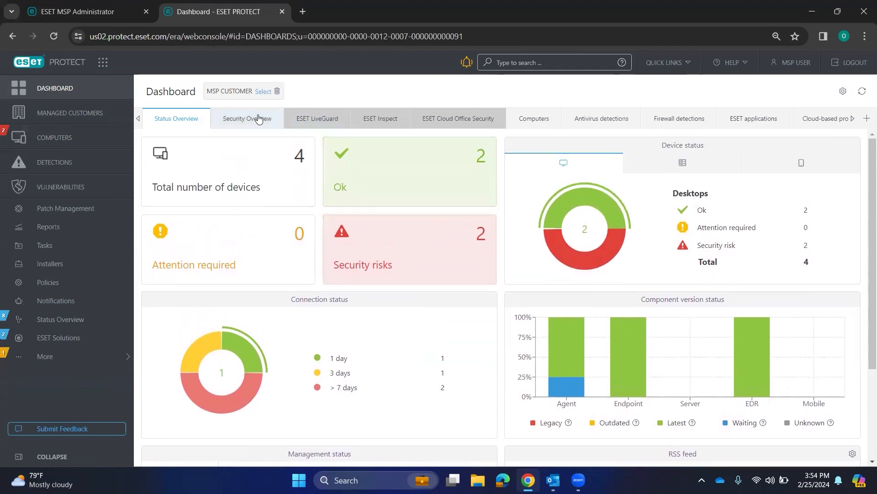
left_click(246, 118)
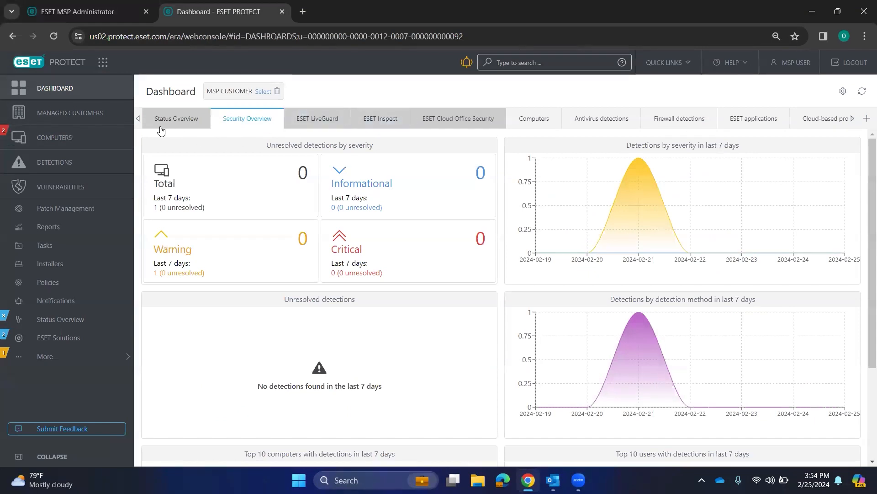
Filter the Computers list to the Bob's Heating Company group with its single device.
left_click(54, 138)
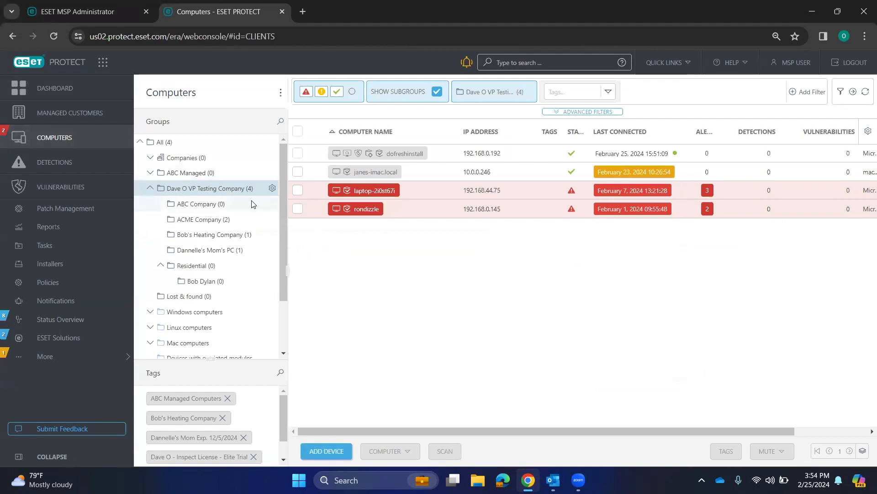
mouse_move(212, 269)
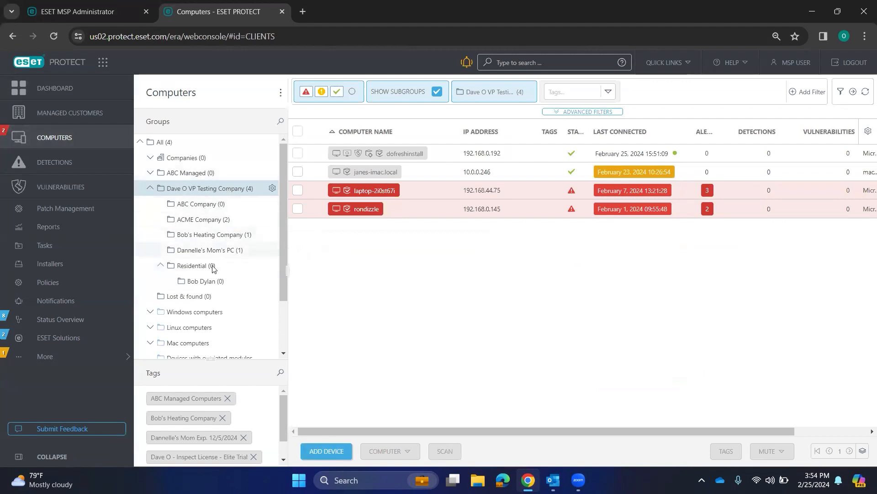
left_click(210, 234)
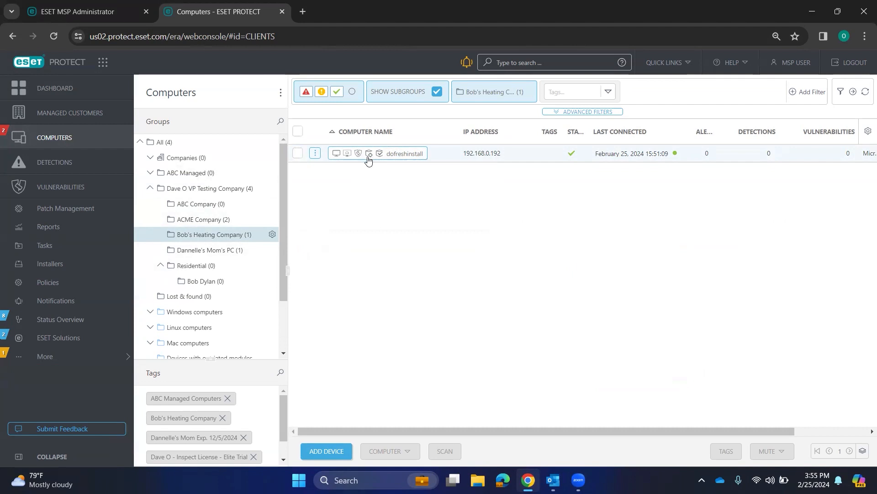
mouse_move(368, 153)
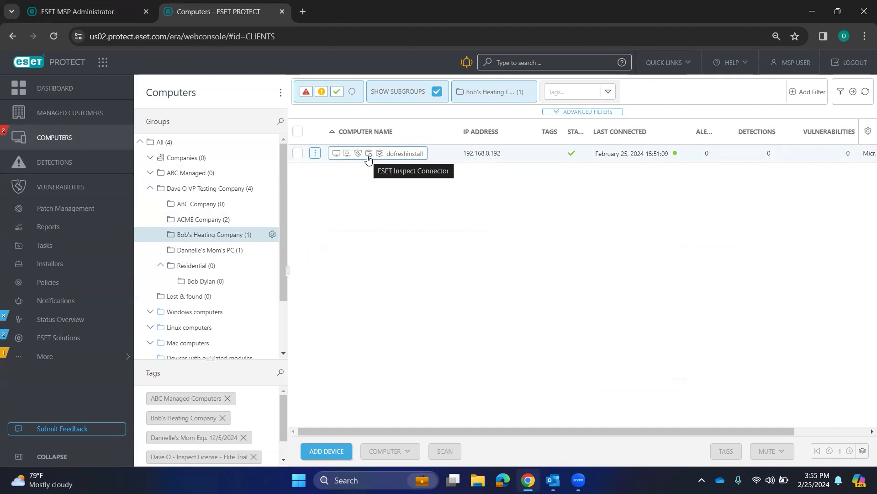
mouse_move(381, 154)
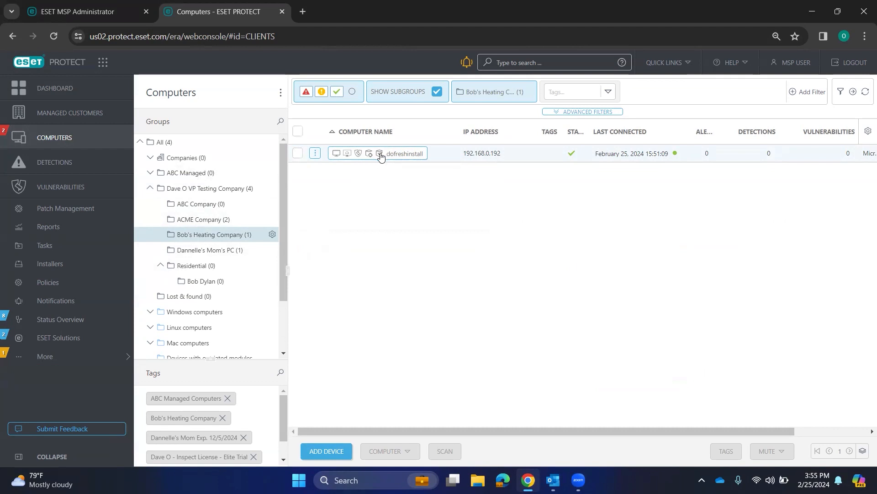
mouse_move(337, 157)
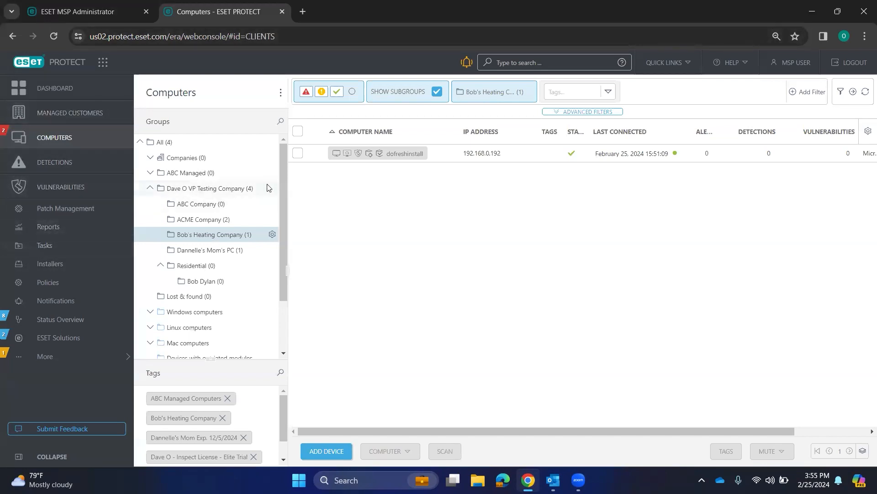
Browse the Dave O and All groups in Computers, then bring up the Installers list of three live installers.
left_click(207, 187)
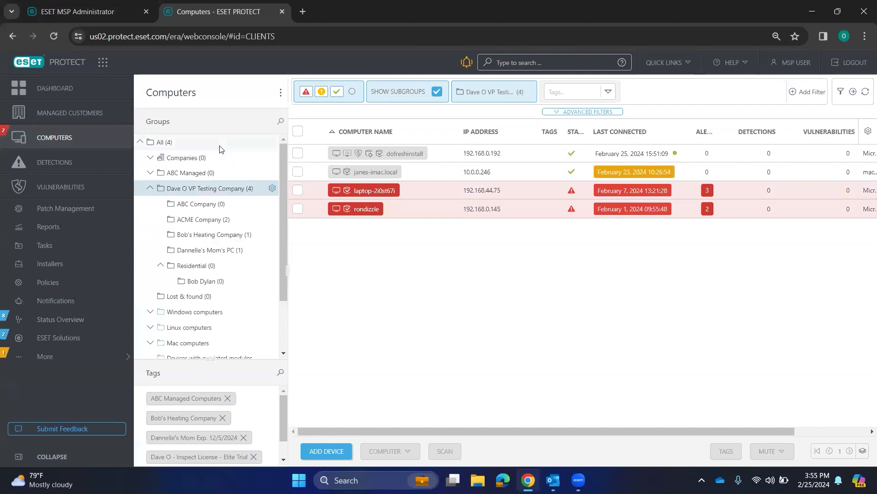
left_click(164, 142)
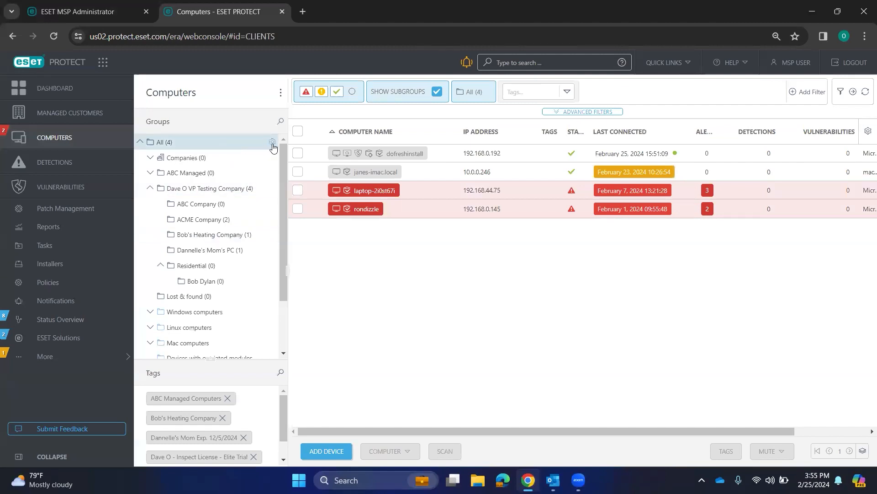
left_click(272, 142)
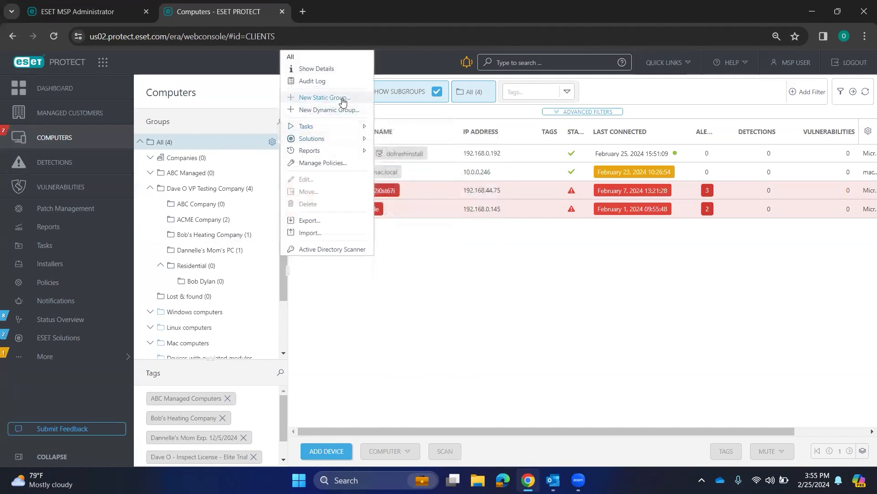
mouse_move(324, 97)
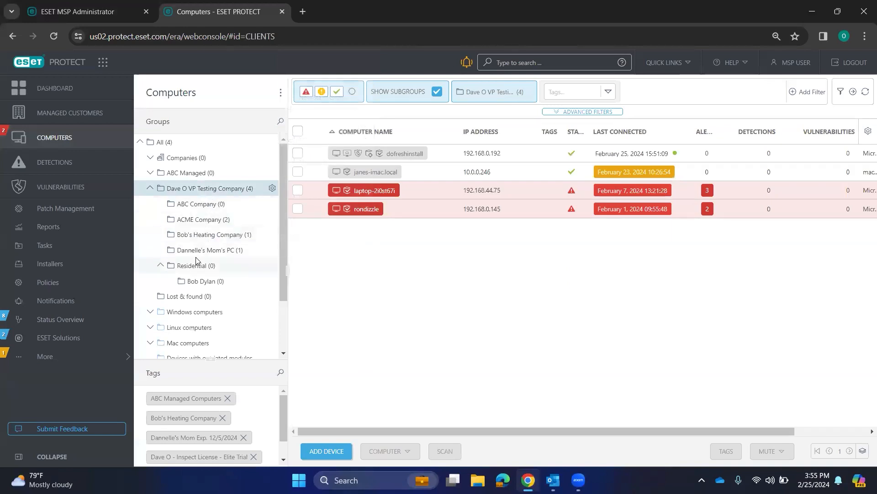
left_click(50, 264)
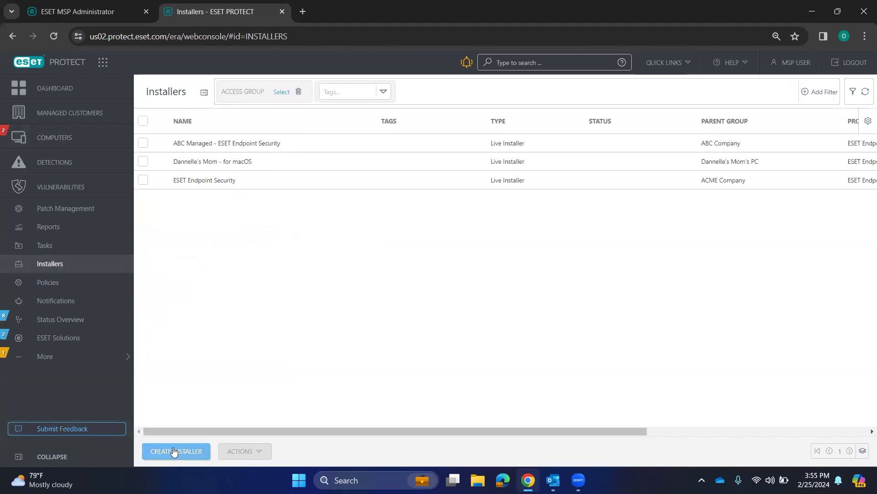
Begin a new Management Agent installer for macOS and expand its extra settings.
left_click(175, 451)
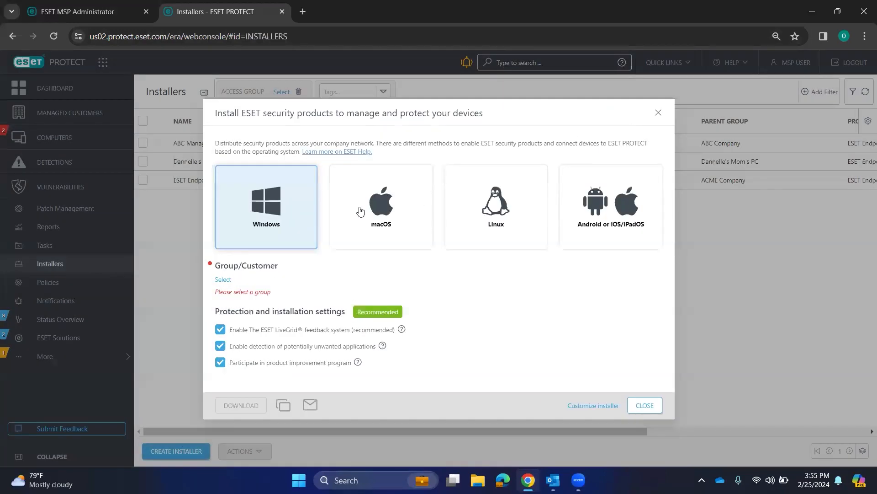
left_click(593, 406)
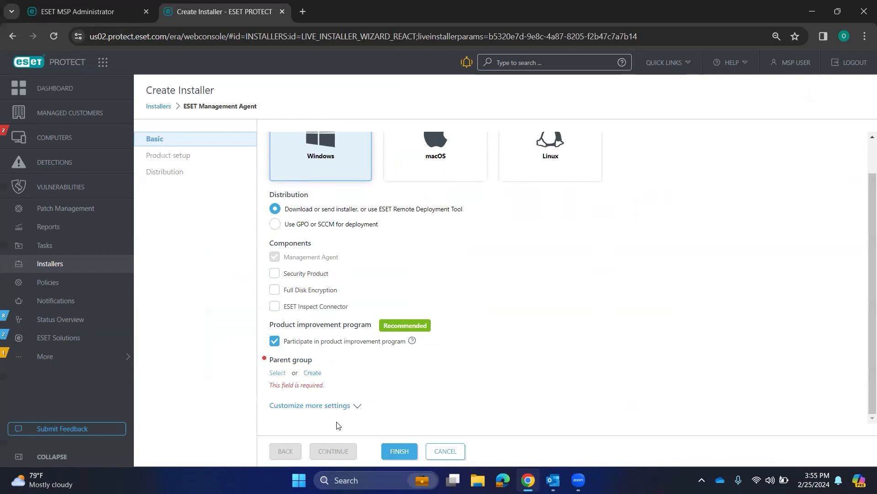
left_click(309, 406)
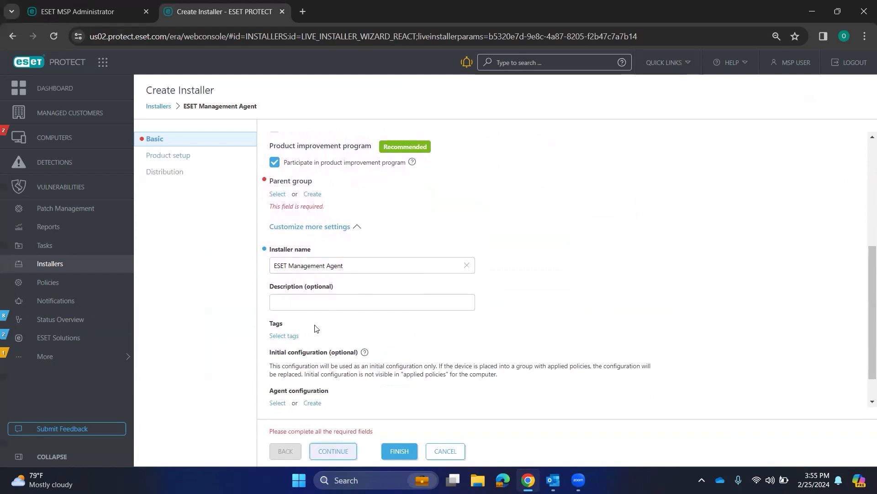
Assign Dave O VP Testing Company as parent group, continue to product setup, then cancel the installer.
left_click(277, 194)
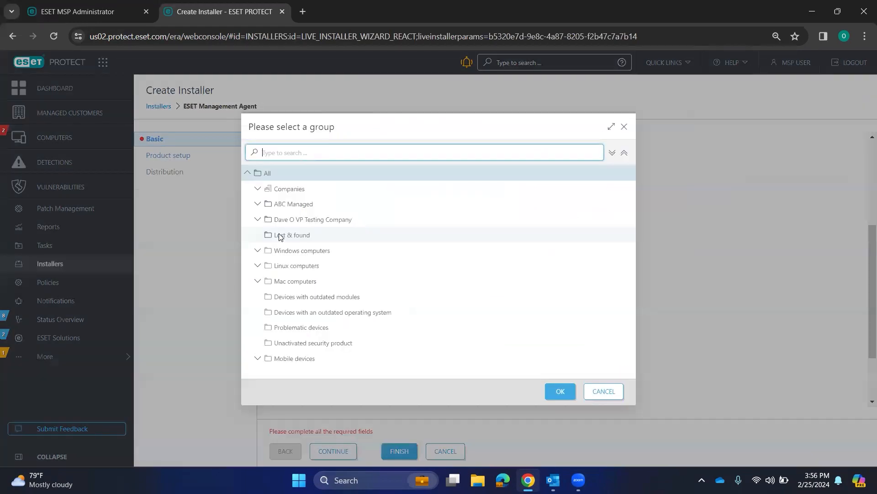
left_click(312, 219)
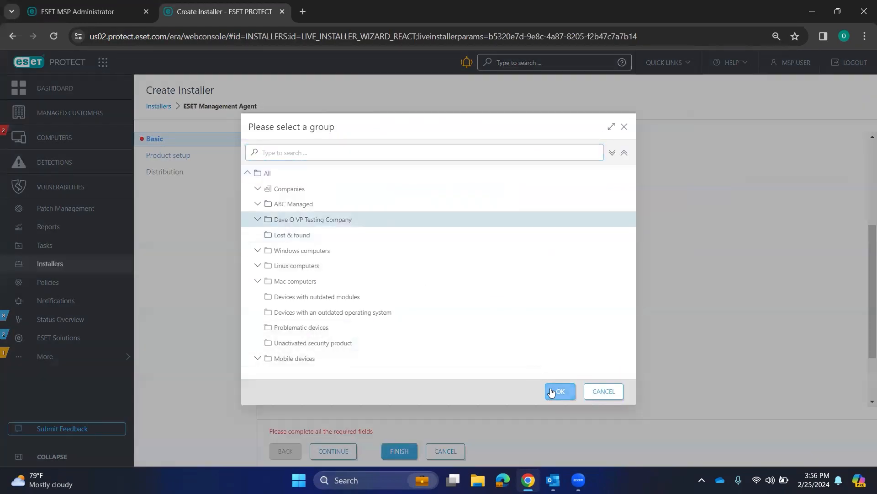
left_click(559, 391)
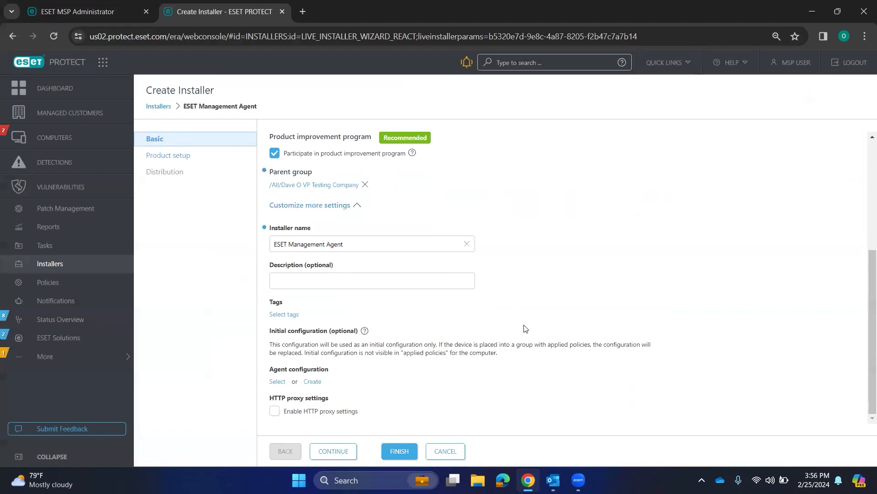
left_click(333, 451)
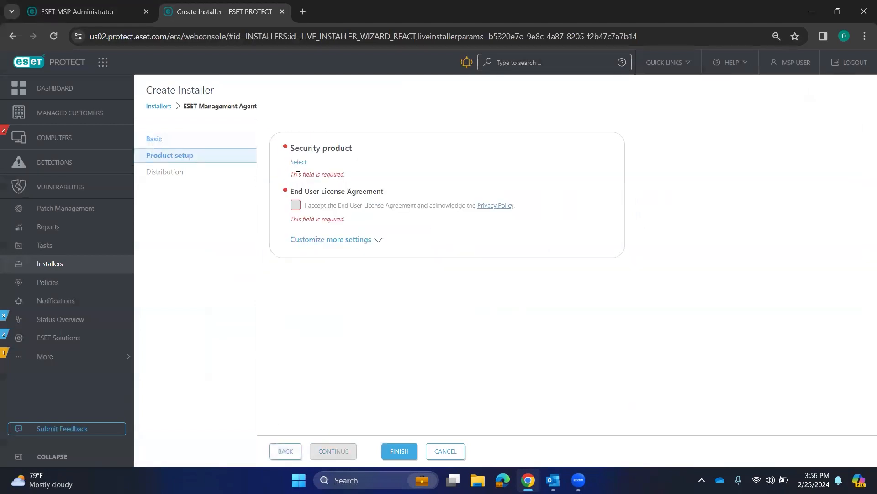
left_click(299, 162)
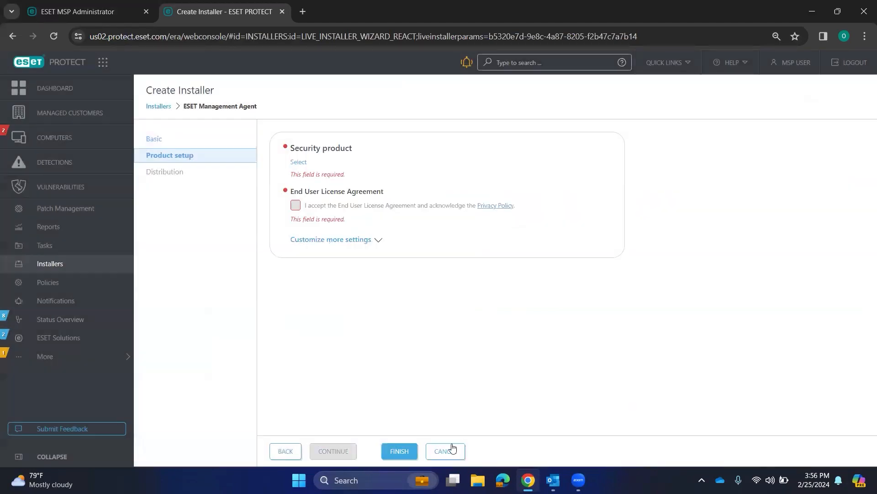
left_click(444, 453)
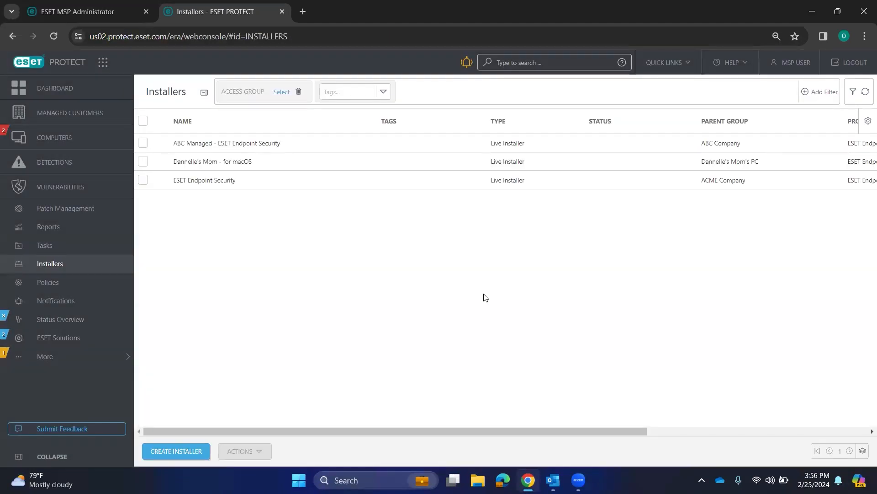
Show Patch Management listing the Google Chrome update for the Dave O VP Testing Company group.
left_click(65, 209)
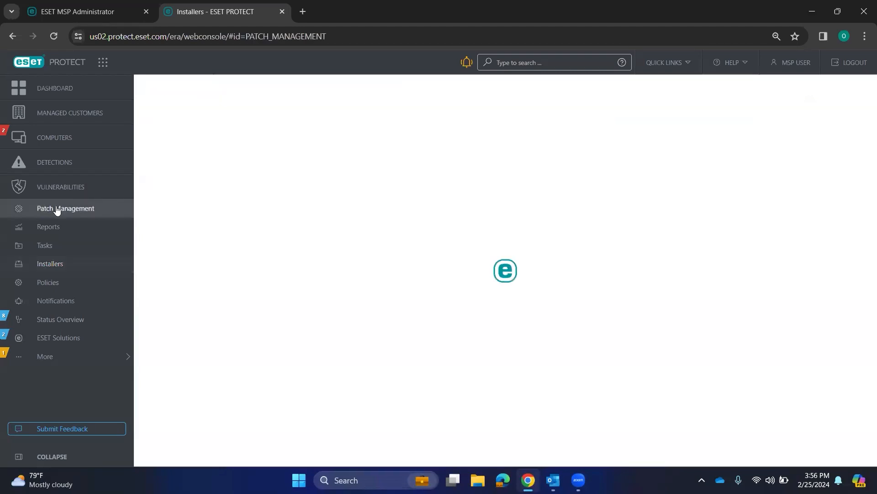
left_click(65, 207)
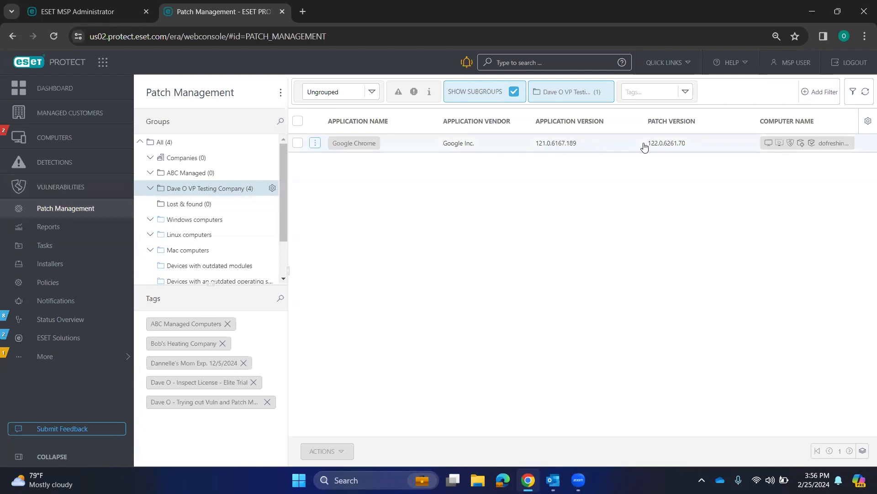
mouse_move(540, 151)
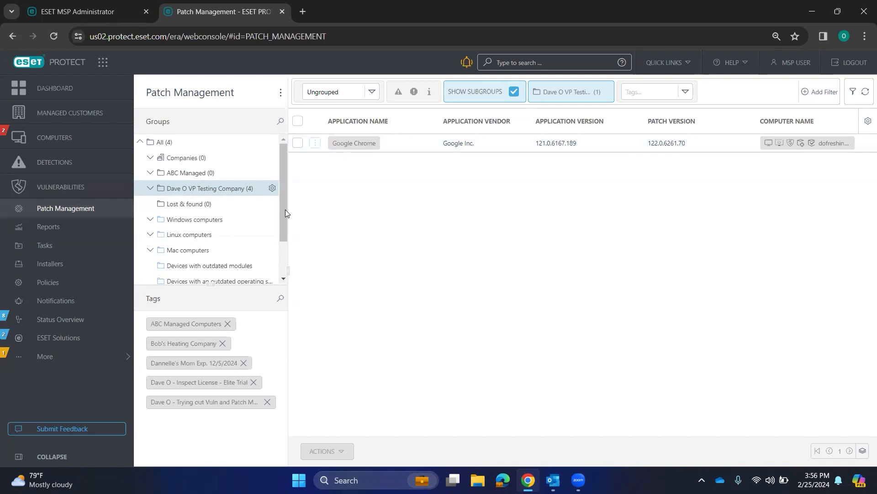
View the top Google Chrome vulnerability's details and follow its reference to the Chrome Releases blog.
left_click(61, 187)
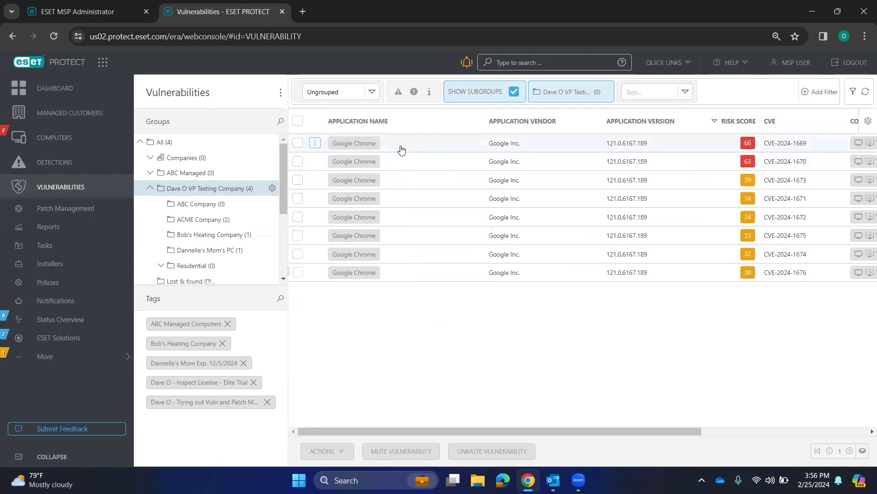
left_click(354, 143)
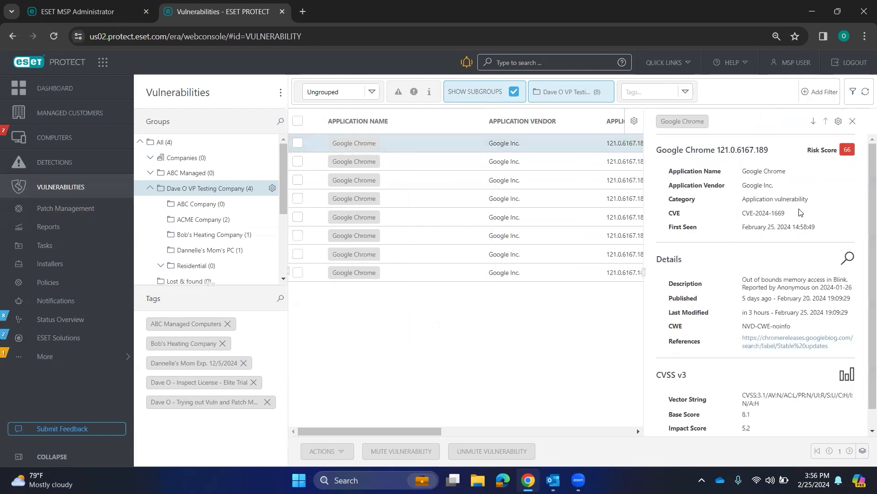
scroll("down", 3)
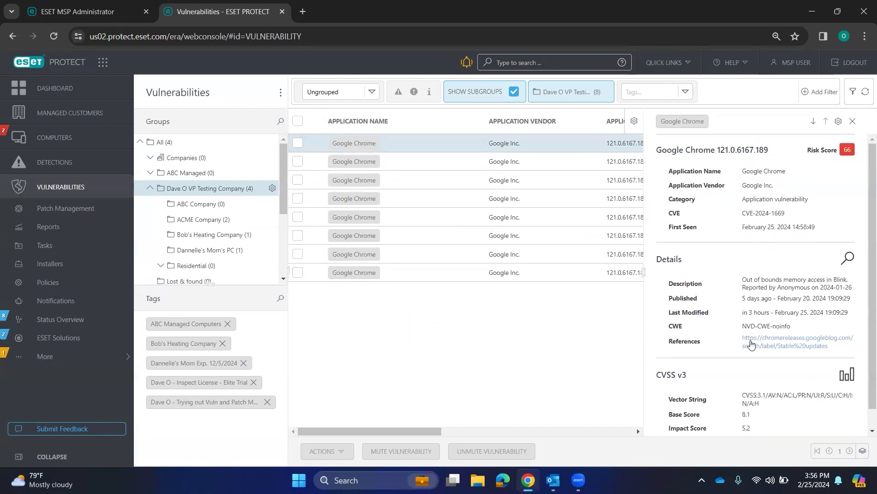
left_click(796, 341)
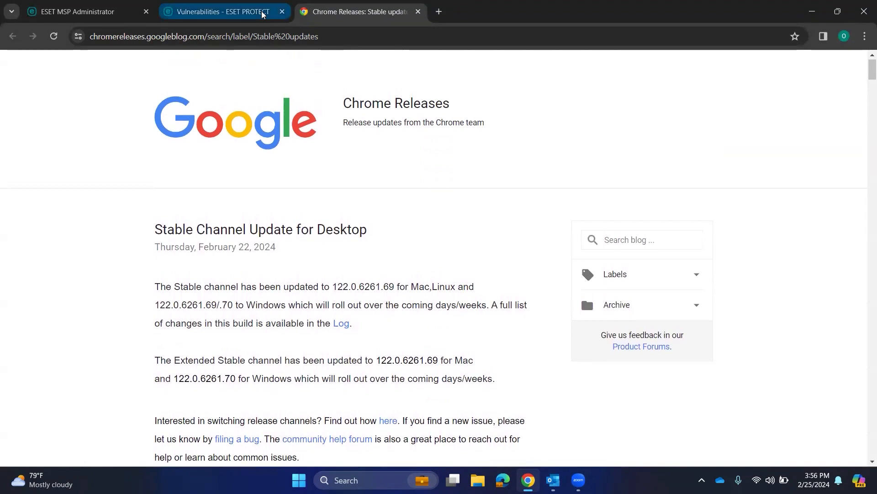
Return to the ESET PROTECT Vulnerabilities tab listing eight Google Chrome CVEs.
left_click(218, 10)
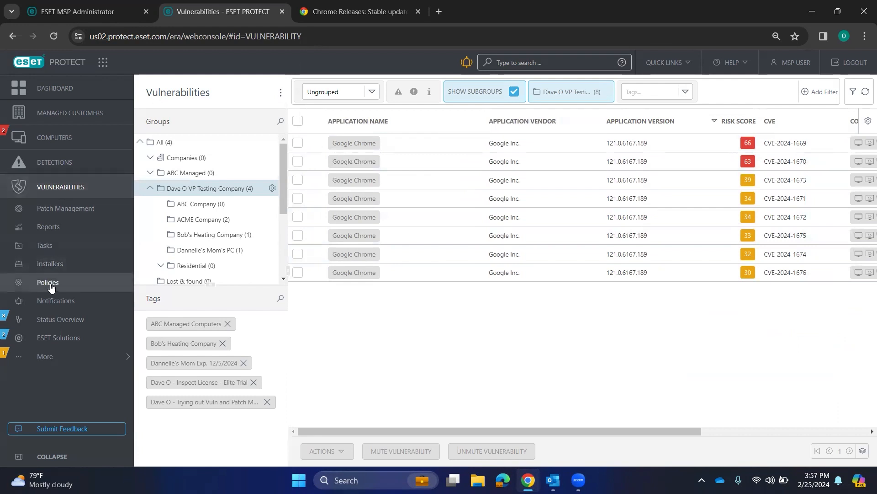
Glance at the Policies list, check the taskbar tray, then return to the Dave O VP Testing Company Computers list.
left_click(47, 282)
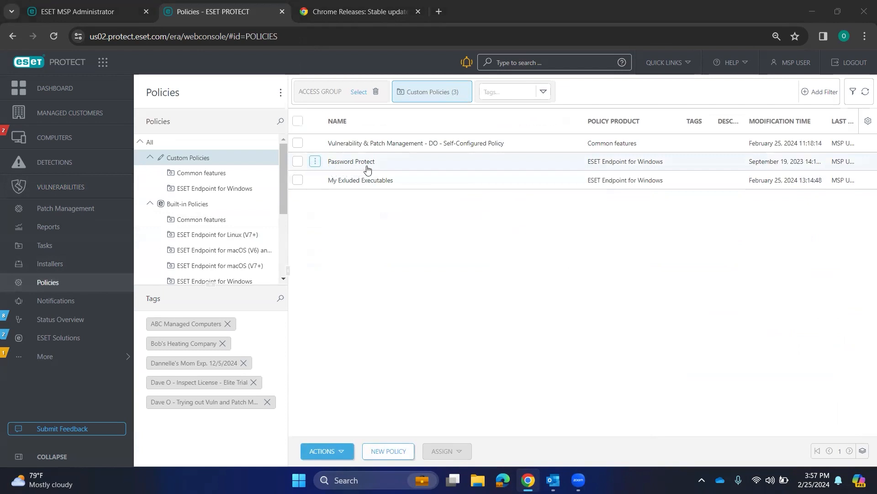
left_click(701, 480)
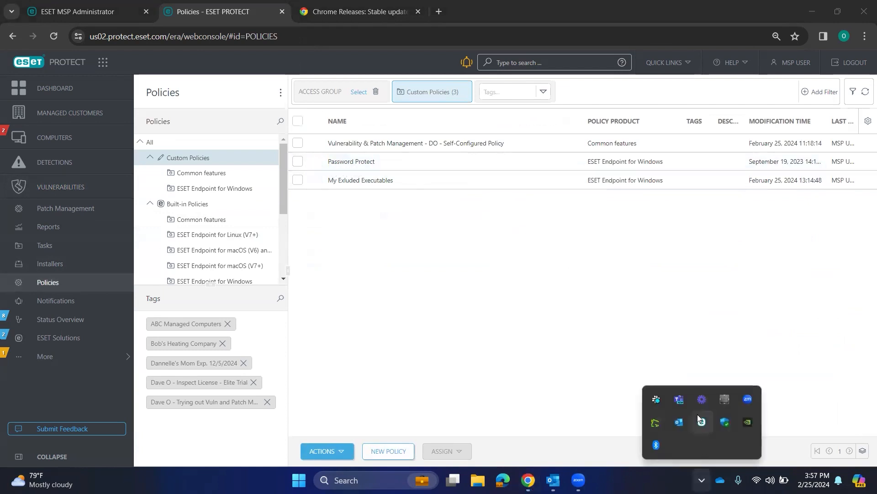
mouse_move(701, 421)
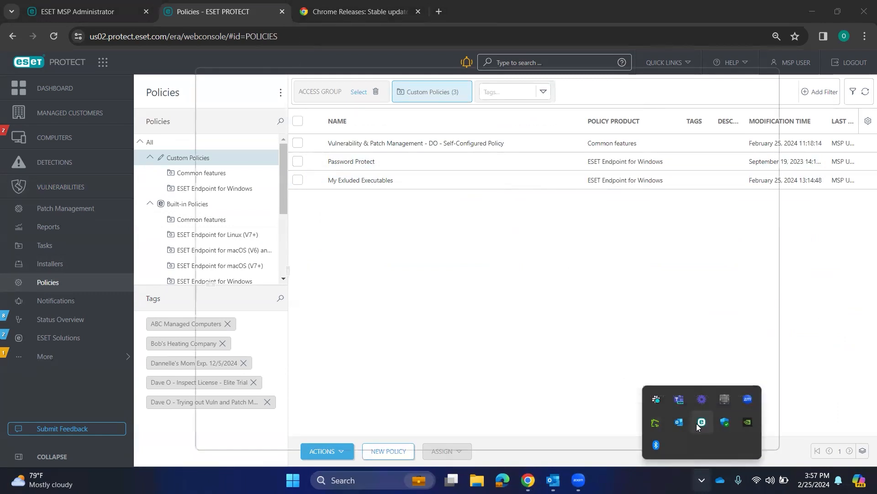
left_click(701, 422)
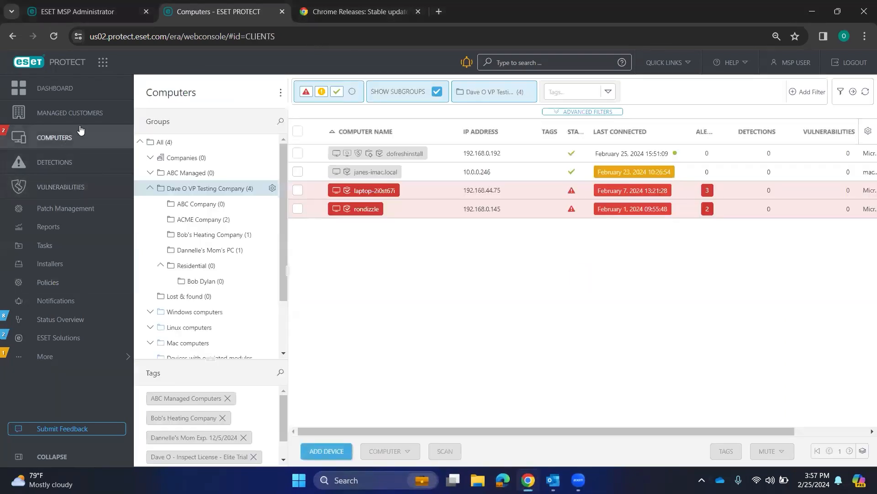
left_click(84, 11)
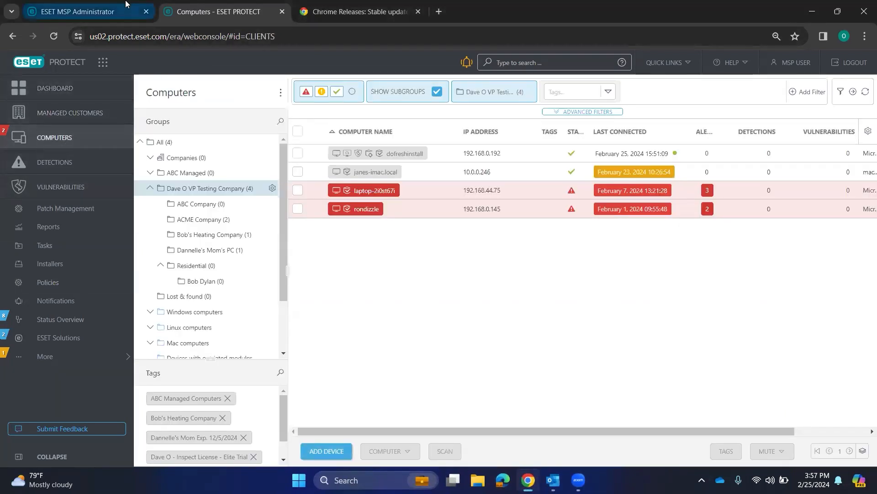
left_click(147, 11)
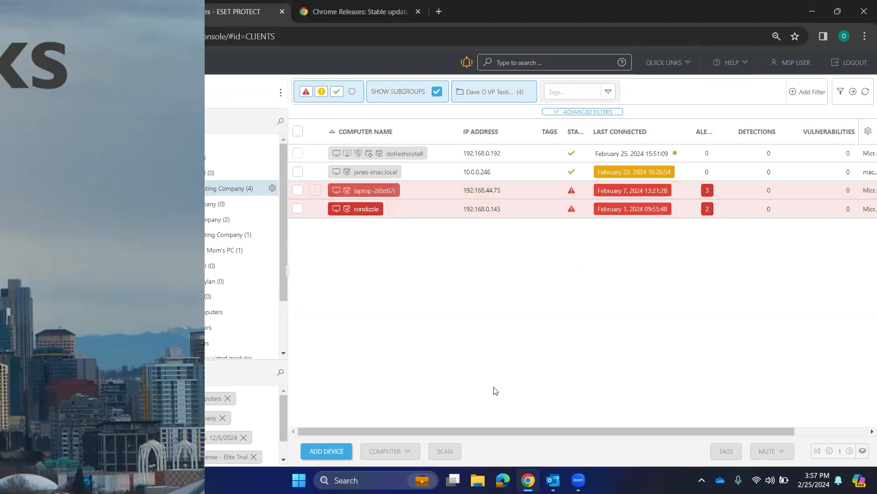